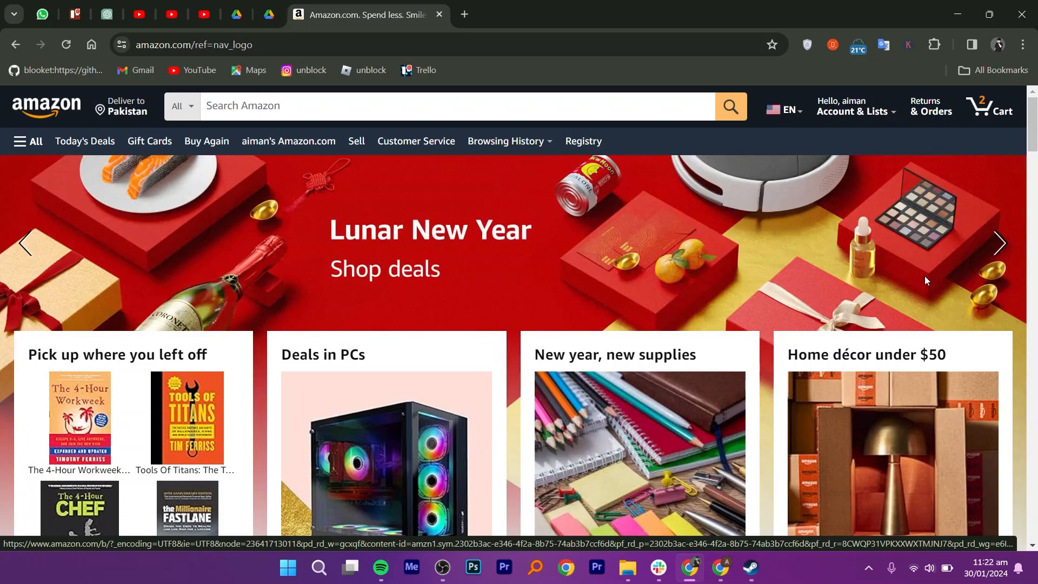
pyautogui.moveTo(926, 281)
pyautogui.write('amazon gift card')
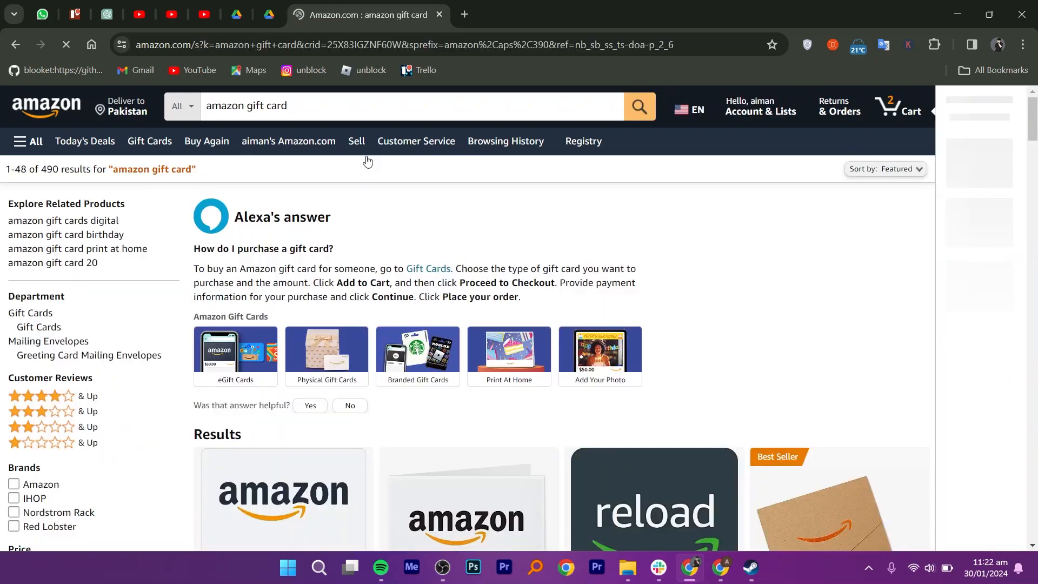
# - Open the Amazon.com eGift Card result and pick the dark Amazon Logo design
pyautogui.scroll(-3)
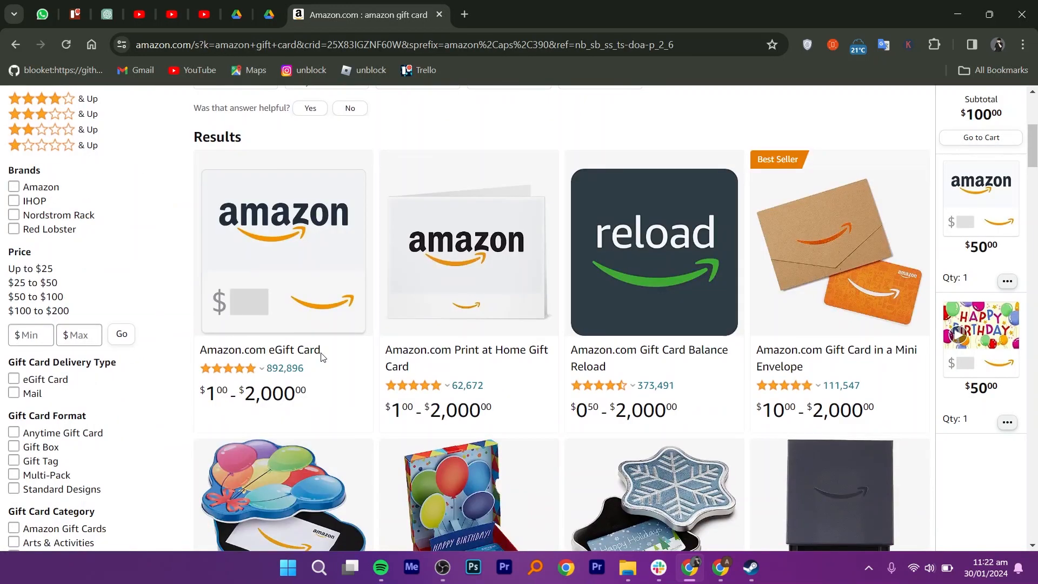
pyautogui.moveTo(296, 280)
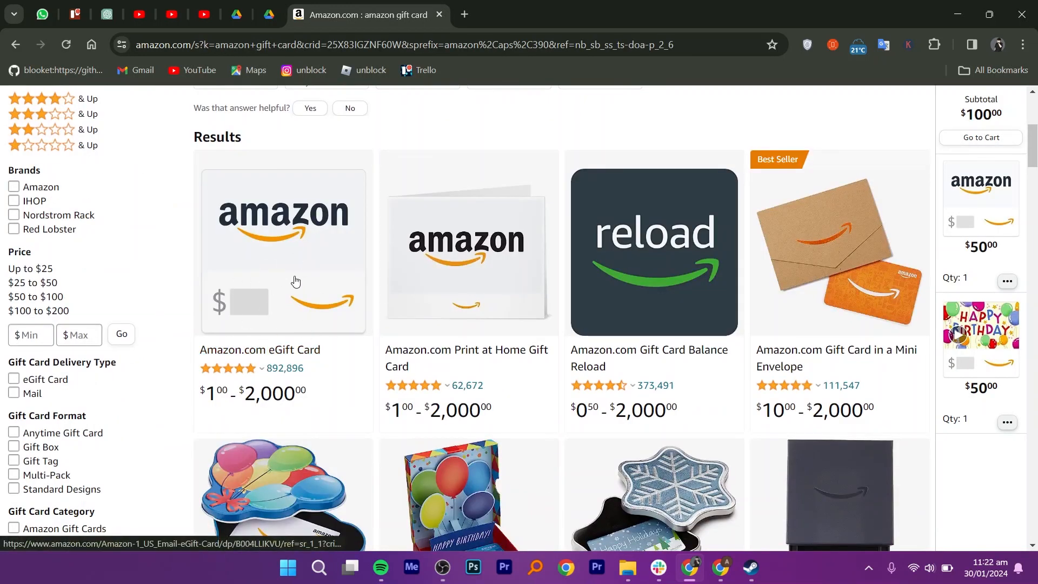
pyautogui.click(284, 251)
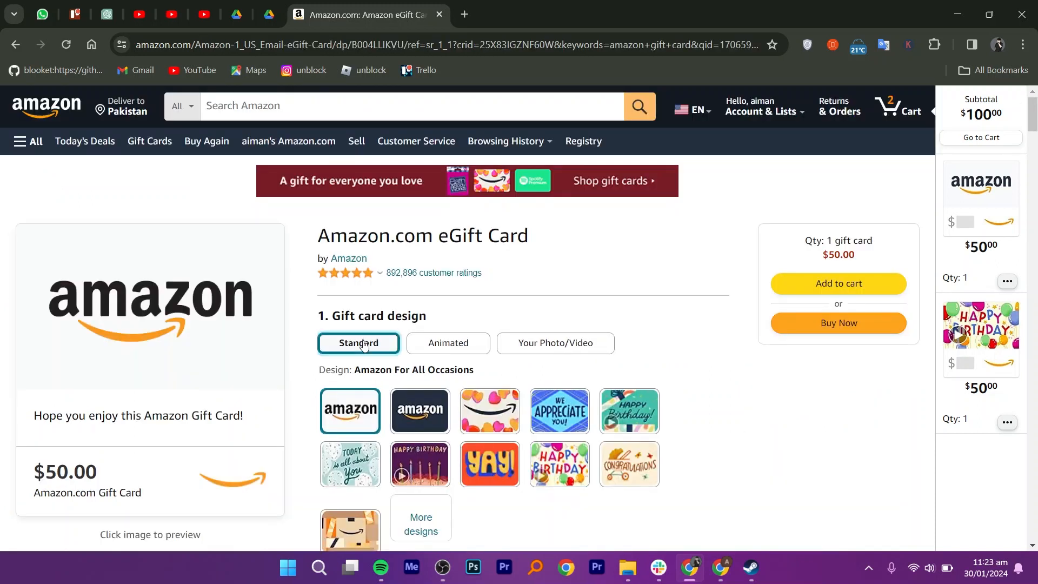
pyautogui.click(419, 411)
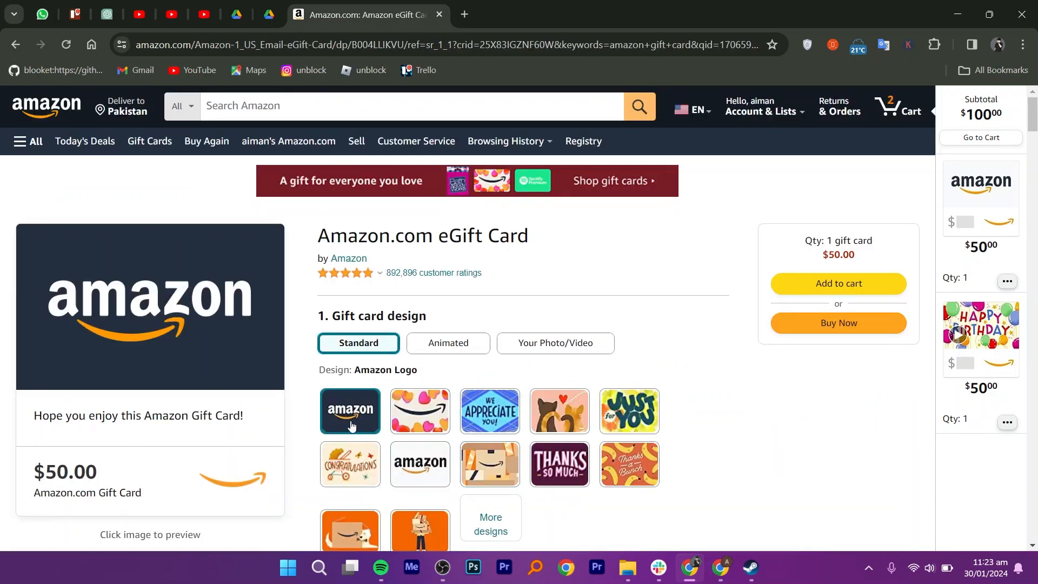
# - Scroll down to the eGift Card amount and delivery details
pyautogui.scroll(-3)
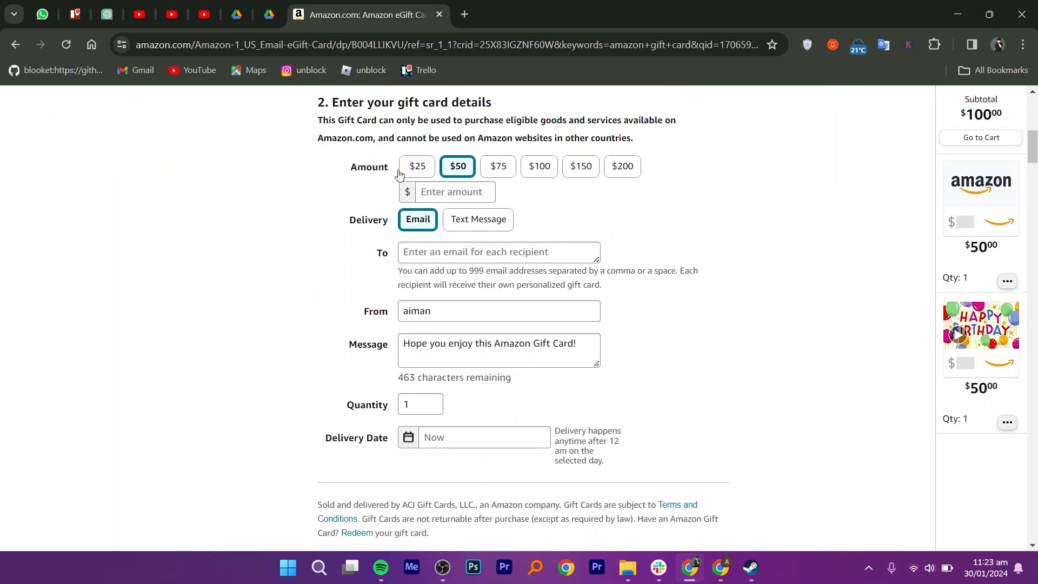
pyautogui.moveTo(389, 164)
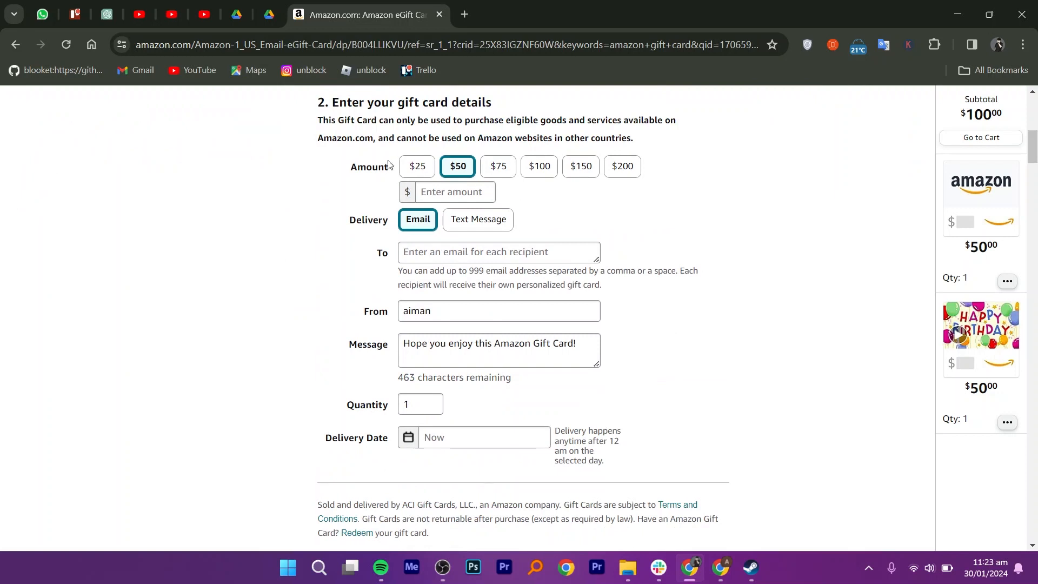
pyautogui.moveTo(390, 165)
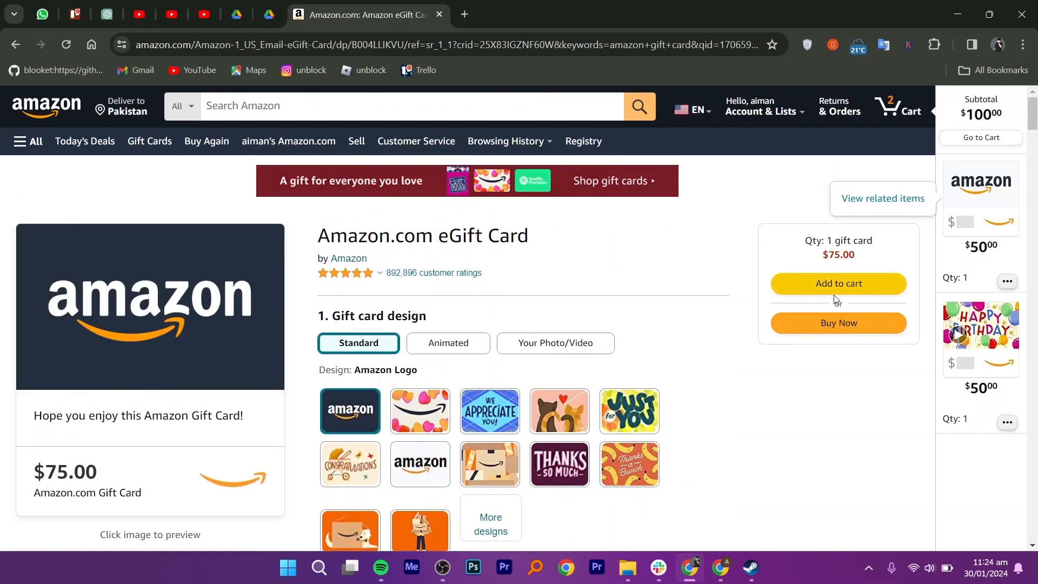
# - Add the $75 eGift Card, check out the three-item $175 cart, and start adding a payment card
pyautogui.click(837, 283)
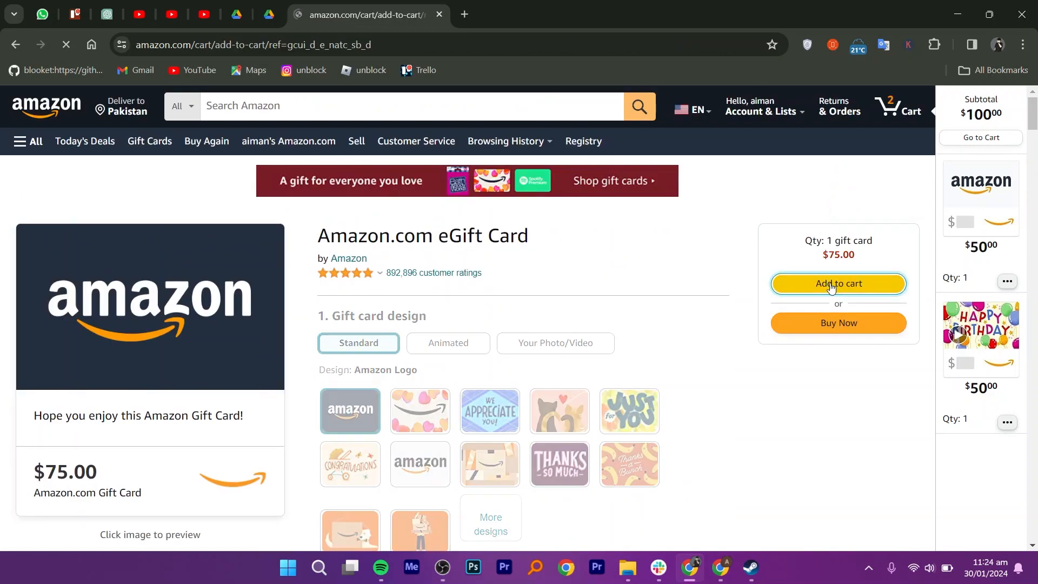
pyautogui.click(837, 283)
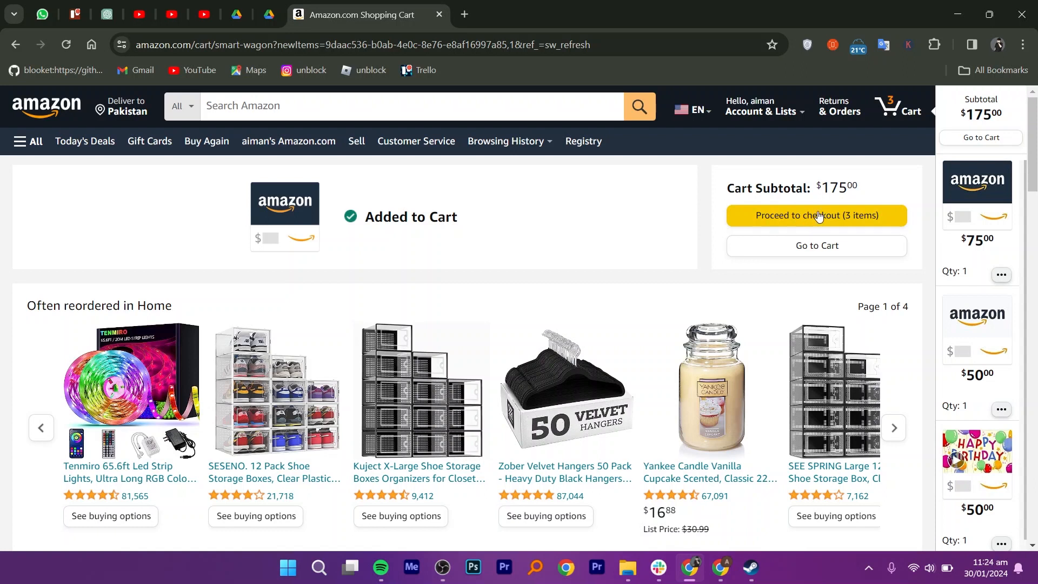
pyautogui.click(817, 216)
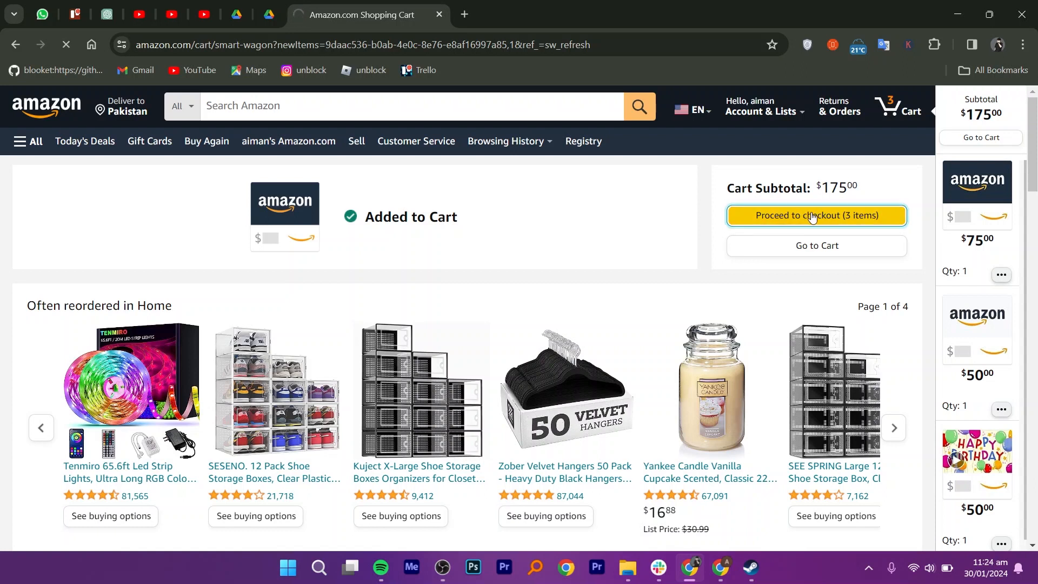
pyautogui.click(816, 215)
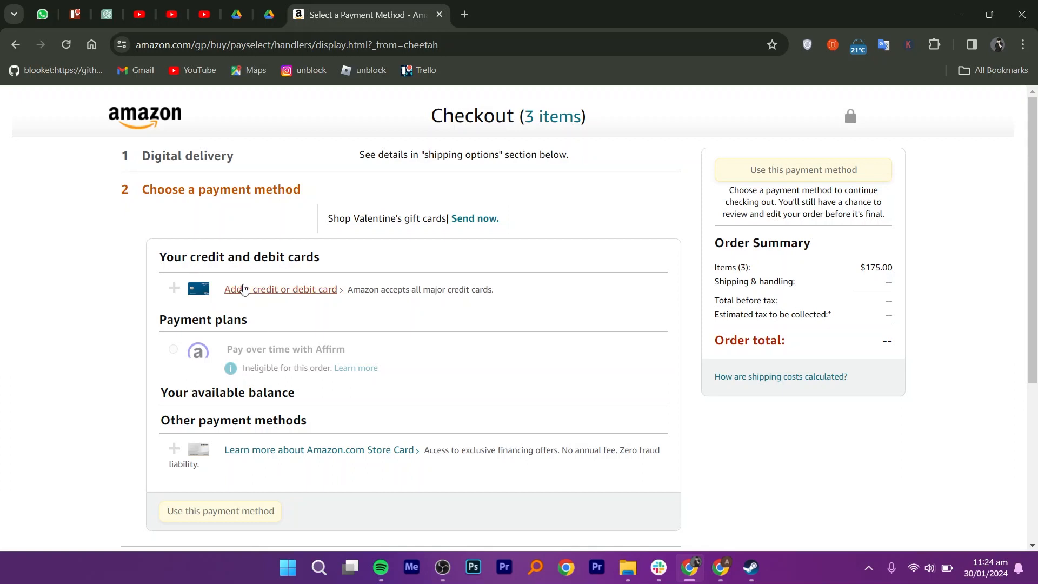
pyautogui.click(280, 288)
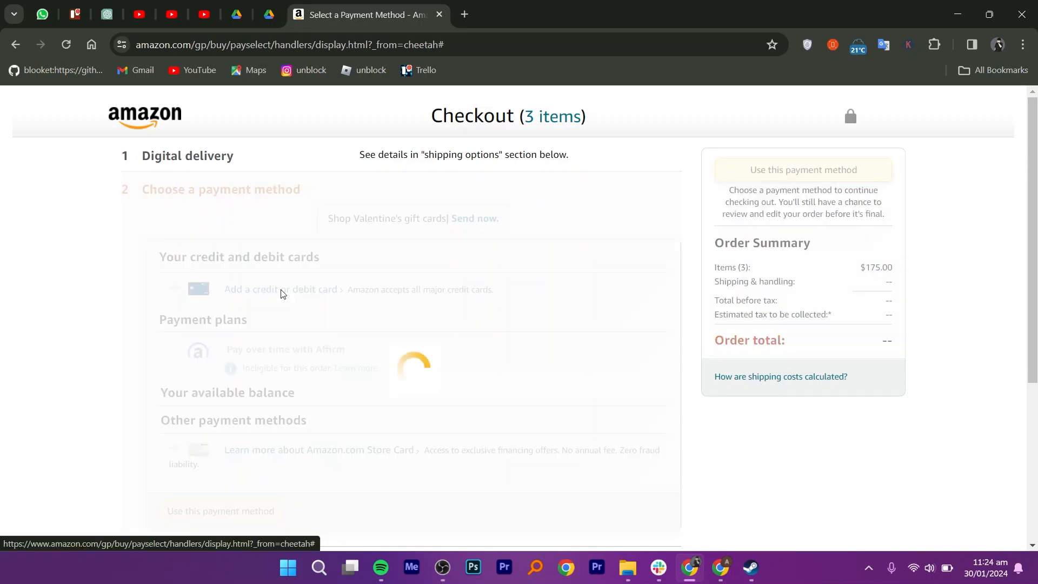
pyautogui.click(280, 289)
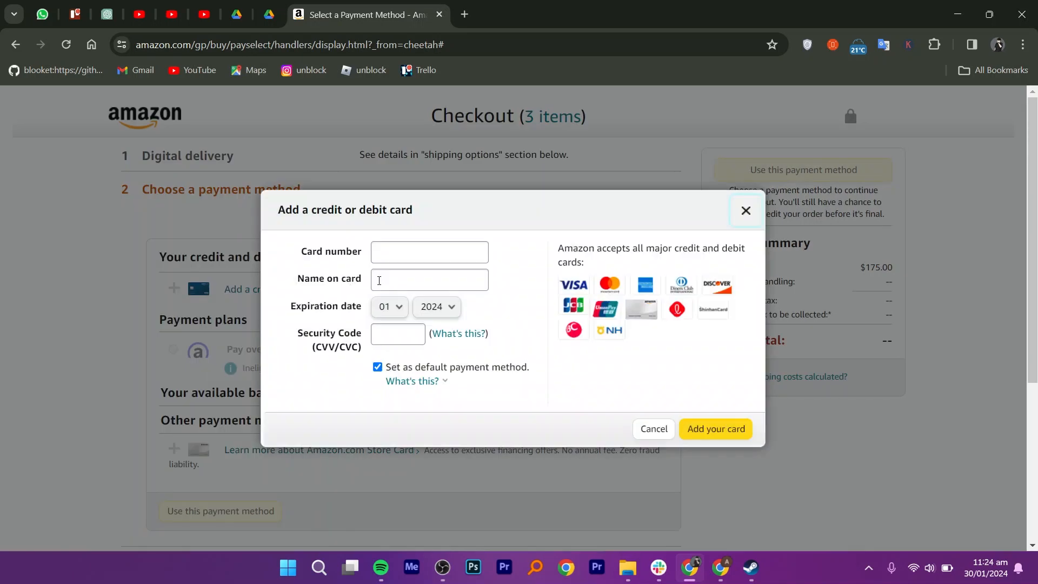
pyautogui.moveTo(498, 248)
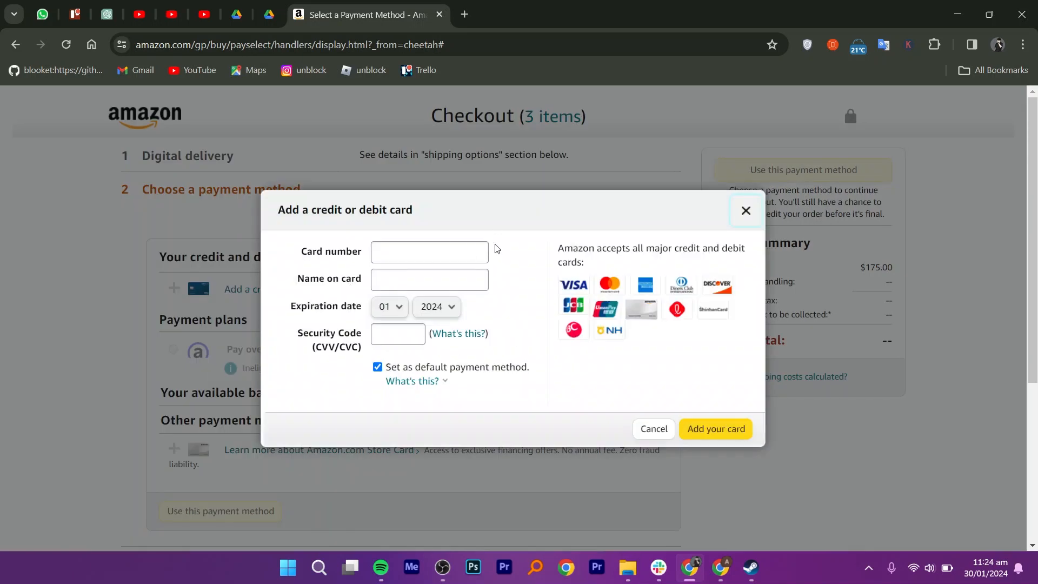